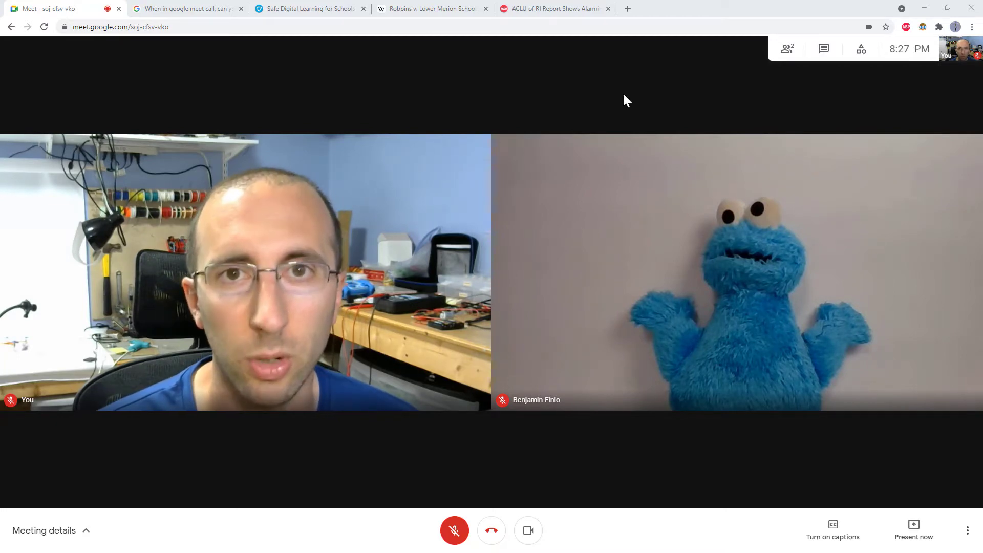
{"action": "mouse_move", "coordinate": [633, 104]}
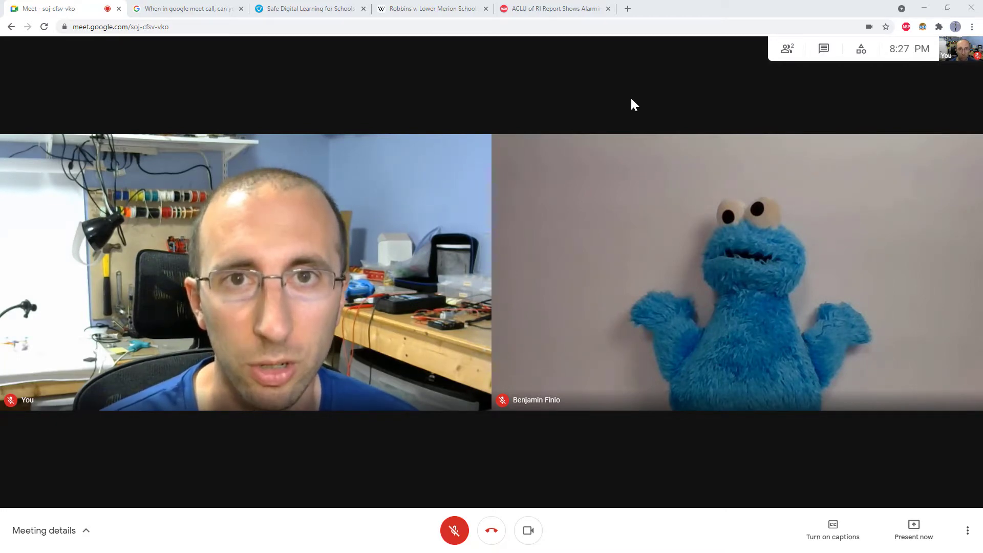
{"action": "mouse_move", "coordinate": [914, 530]}
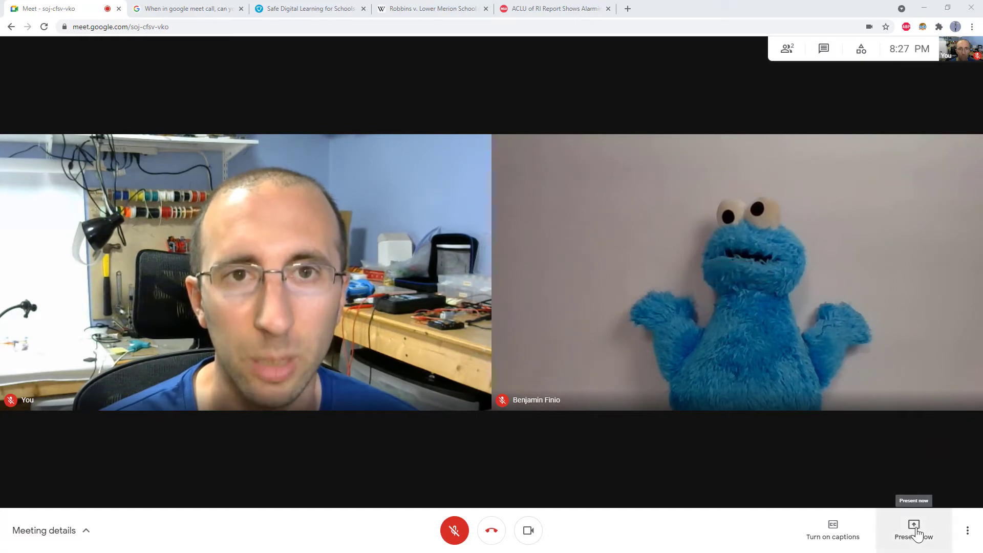
{"action": "mouse_move", "coordinate": [596, 100]}
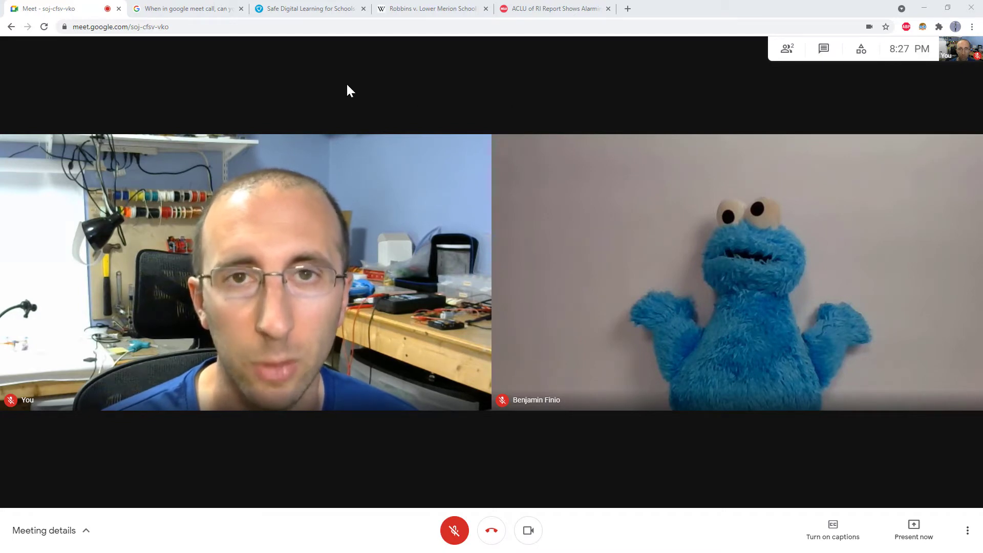
Read the Meet Help answer that your screen isn't visible unless presenting, then return to the call
{"action": "left_click", "coordinate": [187, 8]}
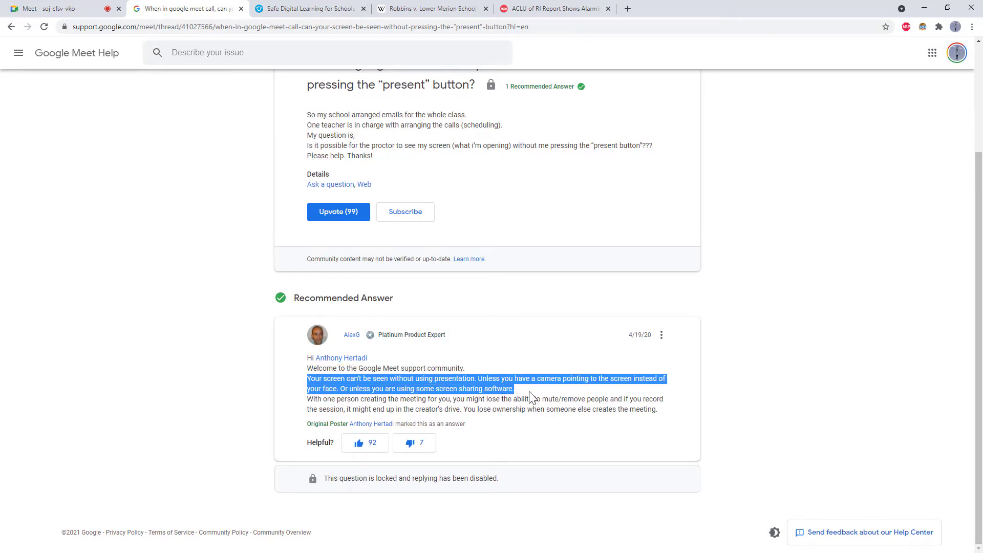
{"action": "mouse_move", "coordinate": [509, 380]}
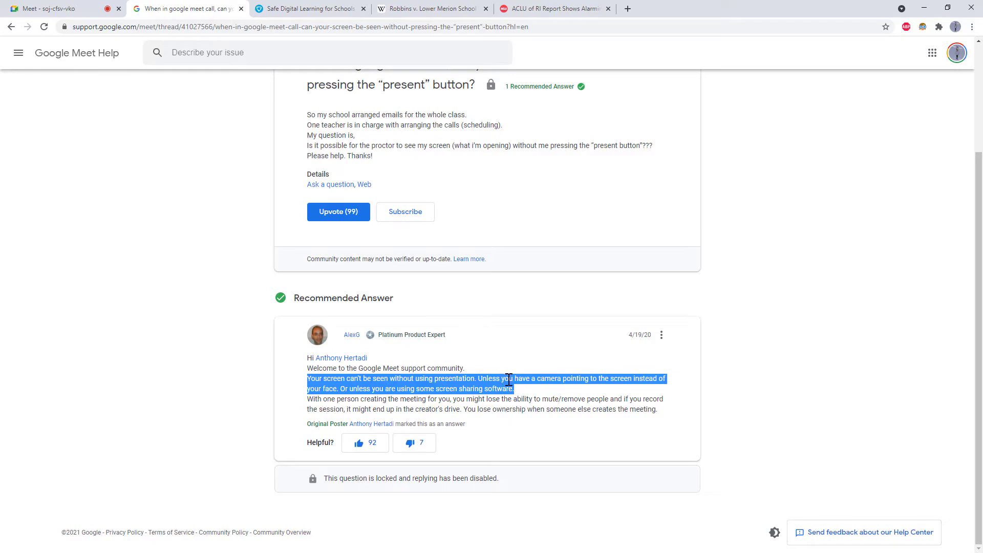
{"action": "mouse_move", "coordinate": [556, 398]}
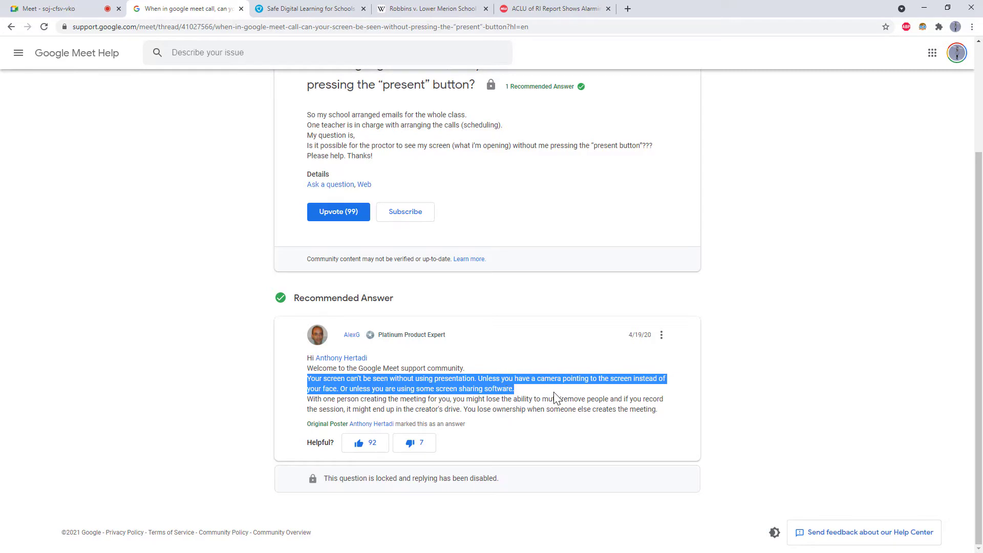
{"action": "mouse_move", "coordinate": [532, 399]}
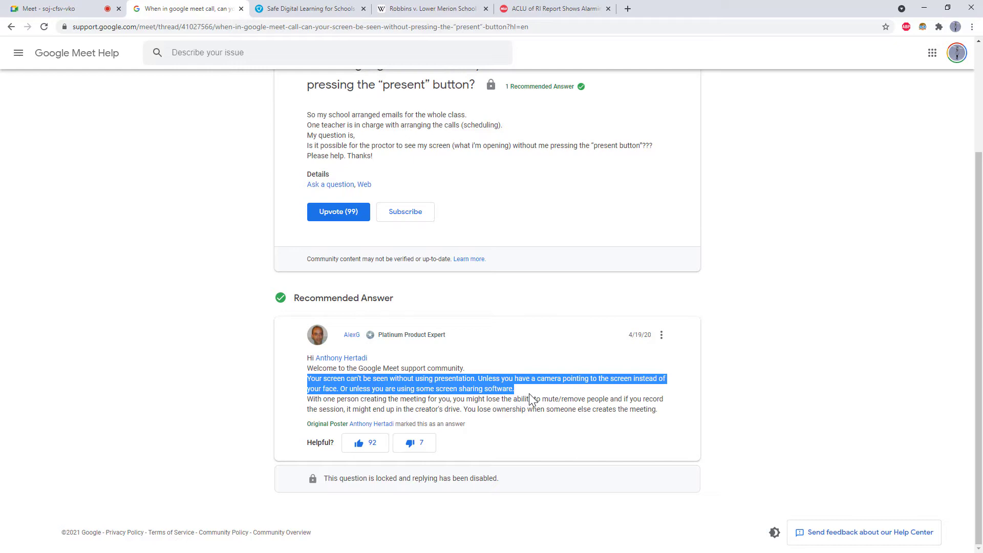
{"action": "left_click", "coordinate": [533, 399]}
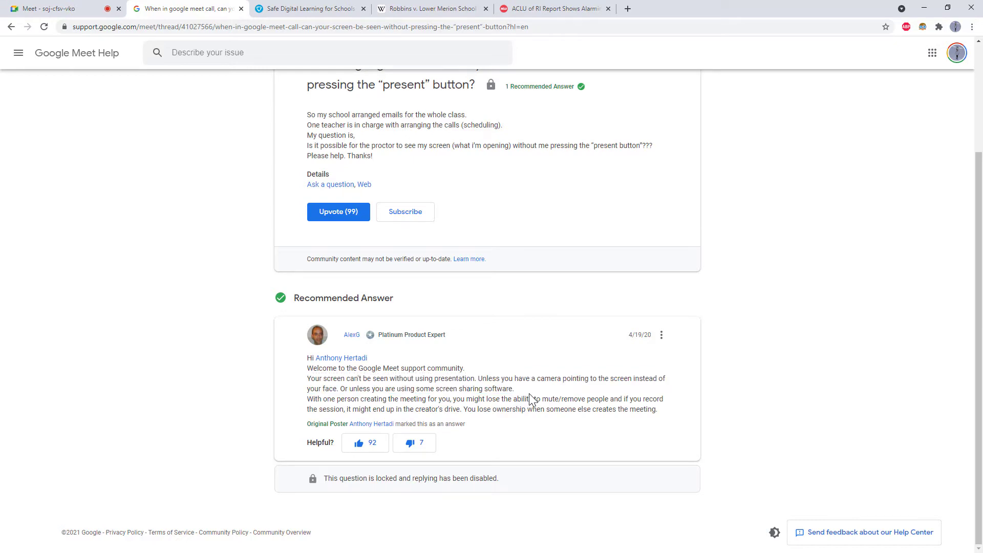
{"action": "left_click", "coordinate": [59, 8]}
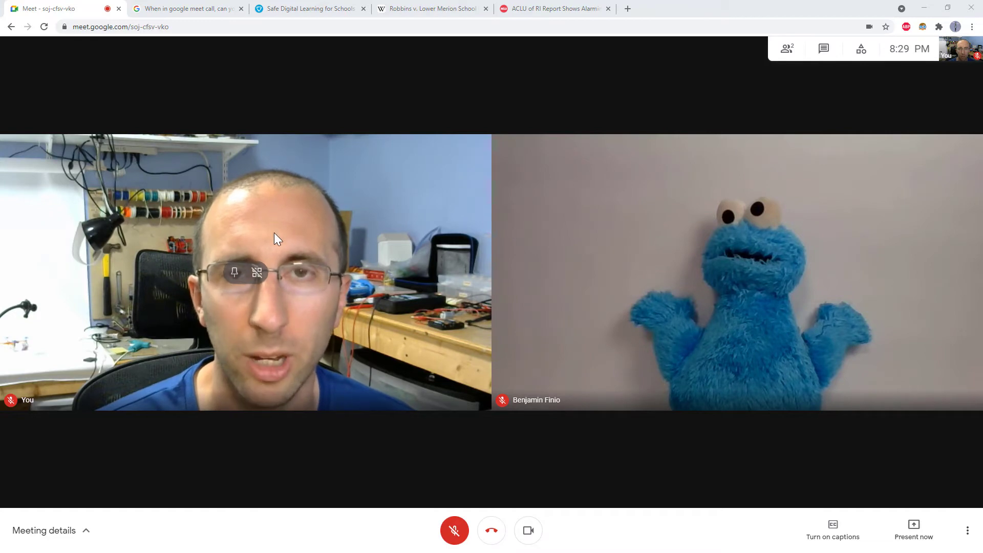
{"action": "mouse_move", "coordinate": [665, 230]}
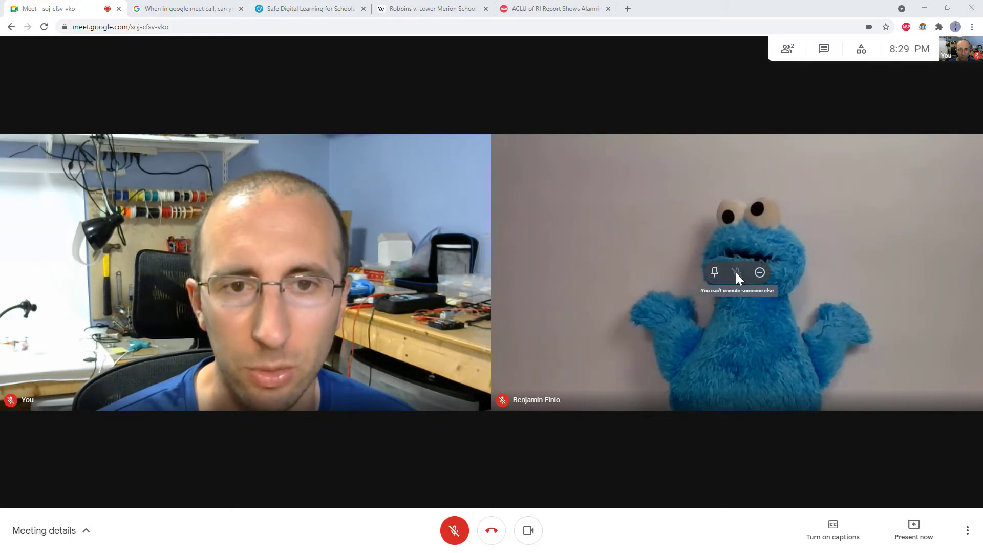
{"action": "mouse_move", "coordinate": [759, 273]}
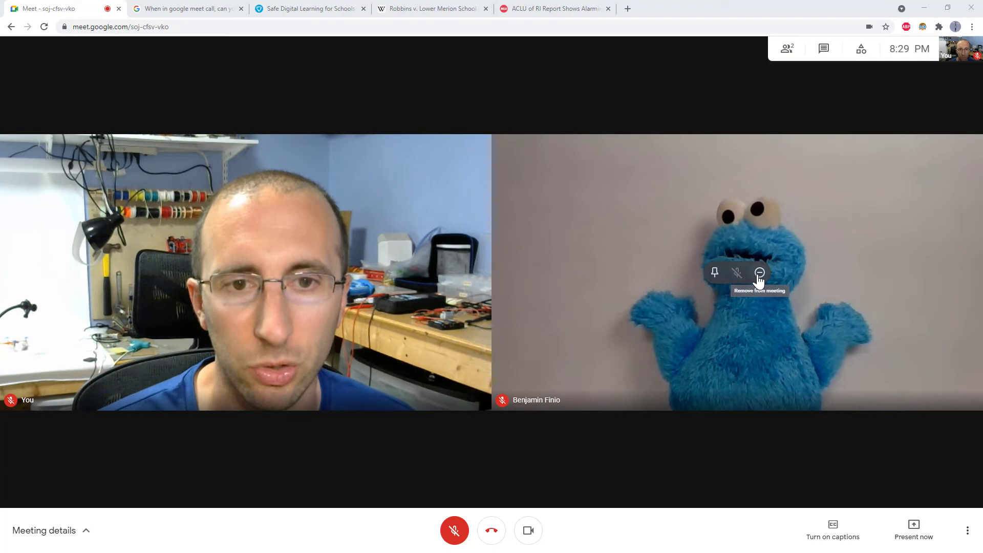
{"action": "mouse_move", "coordinate": [737, 273]}
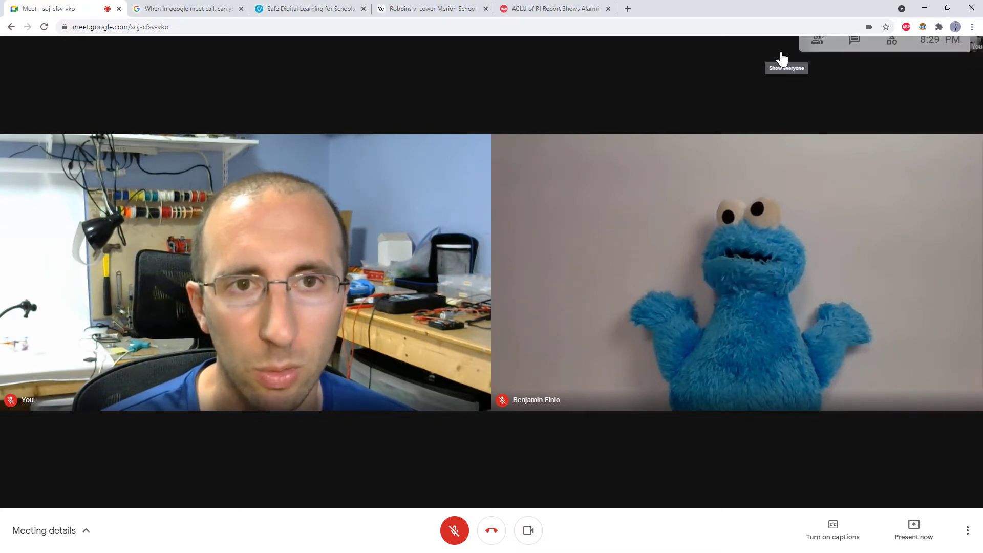
Show everyone in the call from the top-right button
{"action": "left_click", "coordinate": [816, 40]}
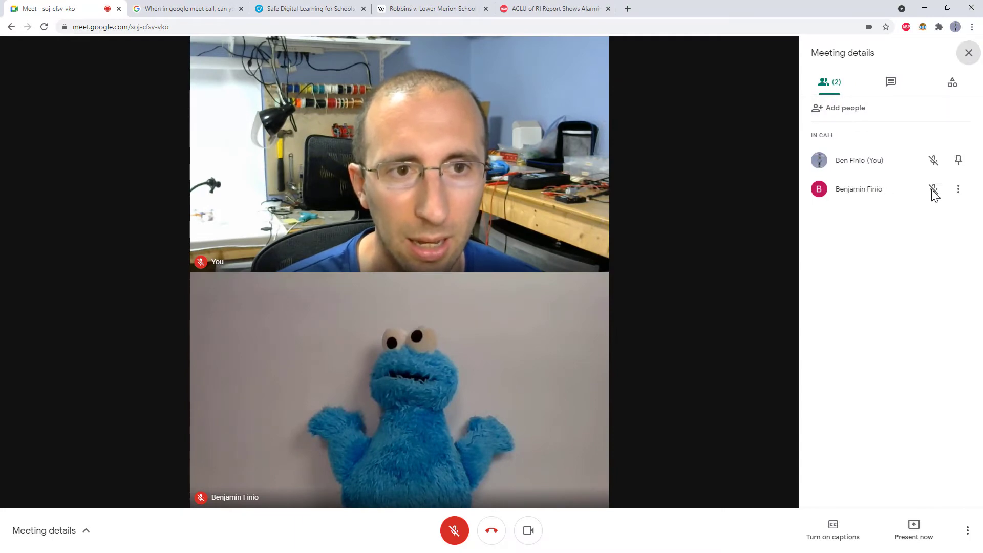
Check the other participant's More options actions, then close the people panel
{"action": "left_click", "coordinate": [958, 189]}
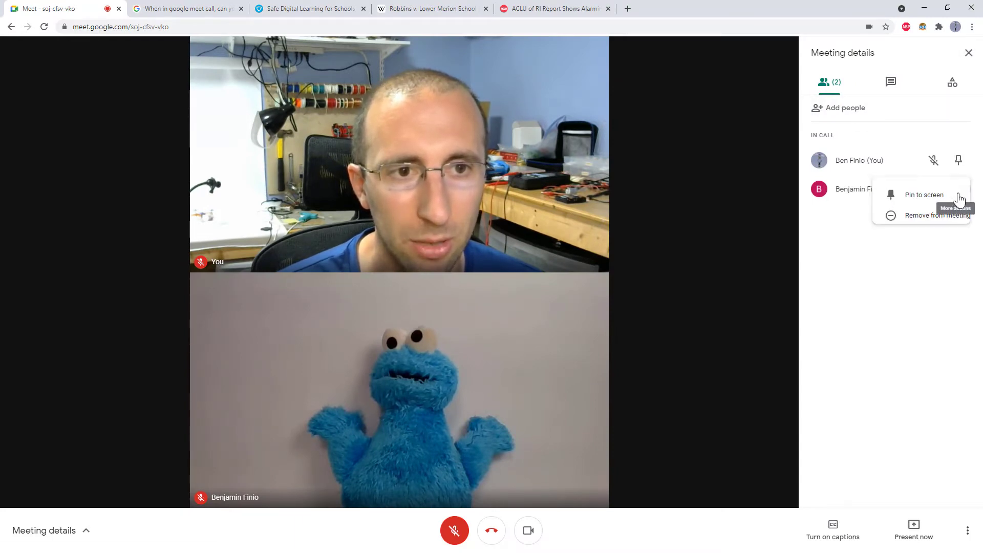
{"action": "mouse_move", "coordinate": [968, 319]}
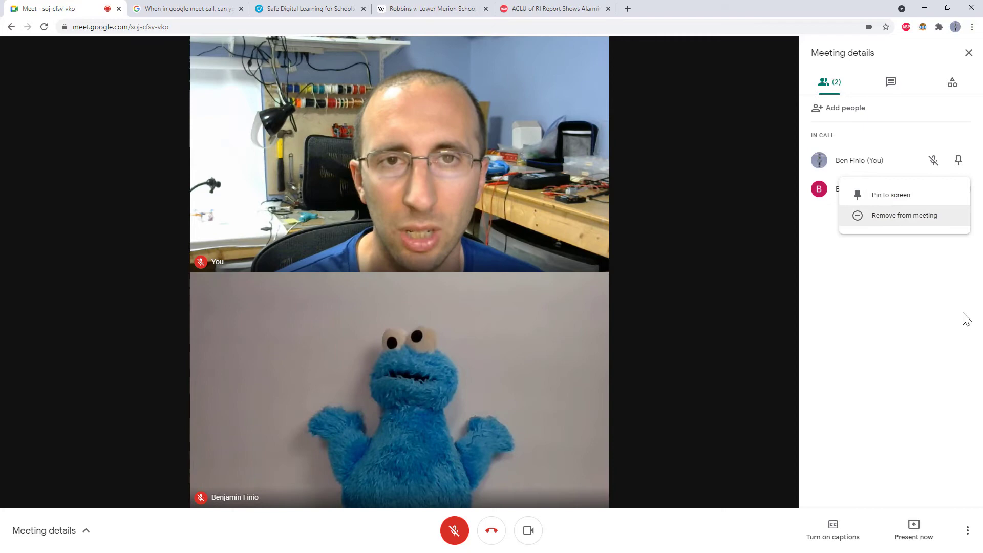
{"action": "mouse_move", "coordinate": [892, 308]}
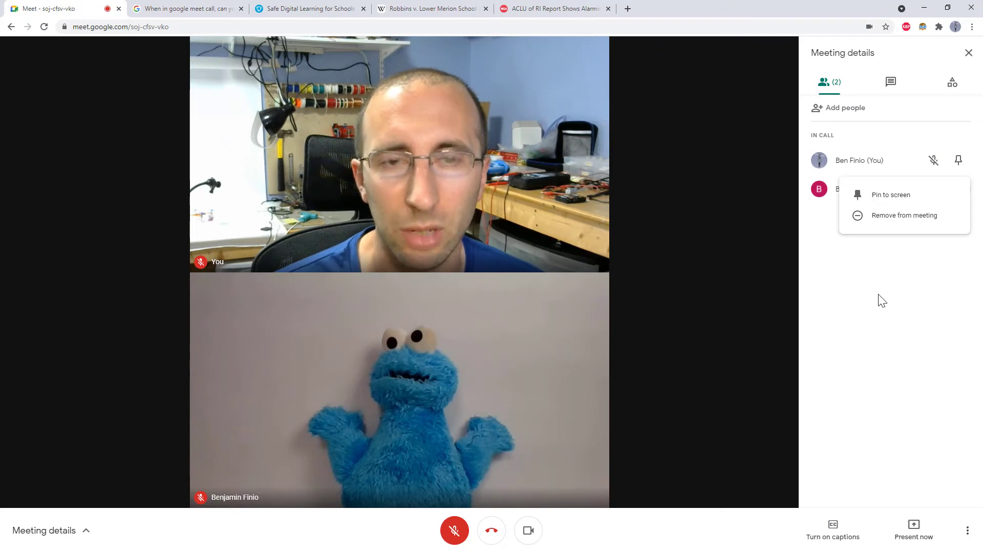
{"action": "left_click", "coordinate": [676, 299]}
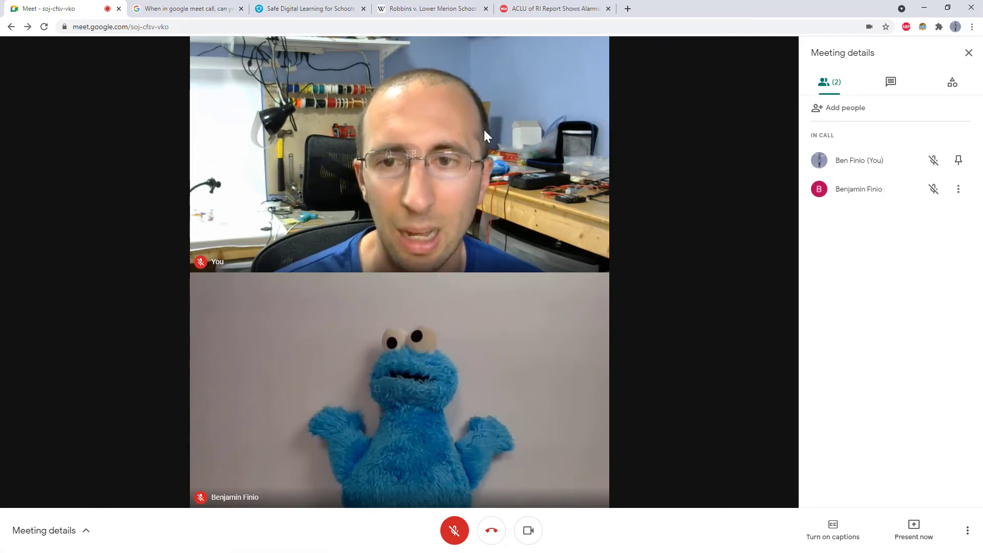
{"action": "mouse_move", "coordinate": [480, 386]}
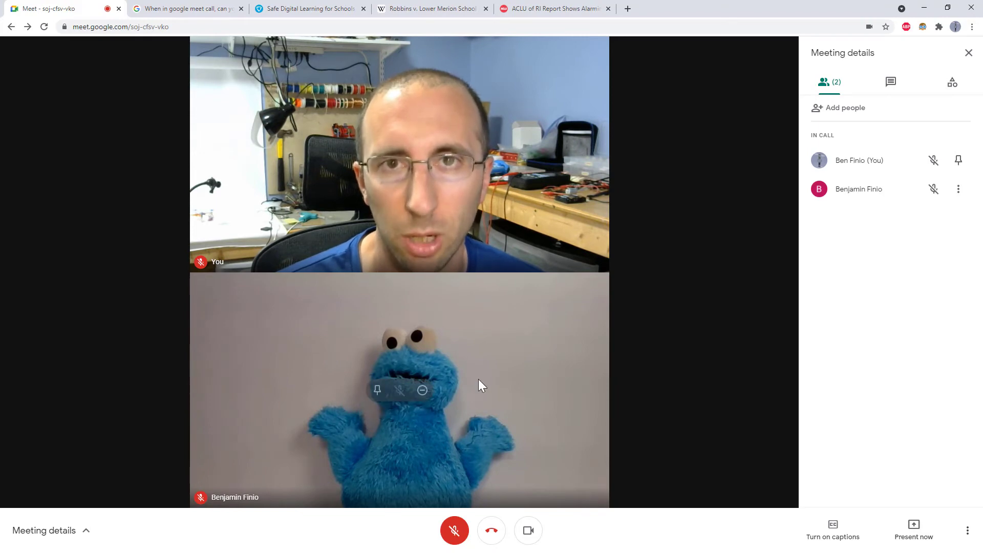
{"action": "left_click", "coordinate": [969, 53]}
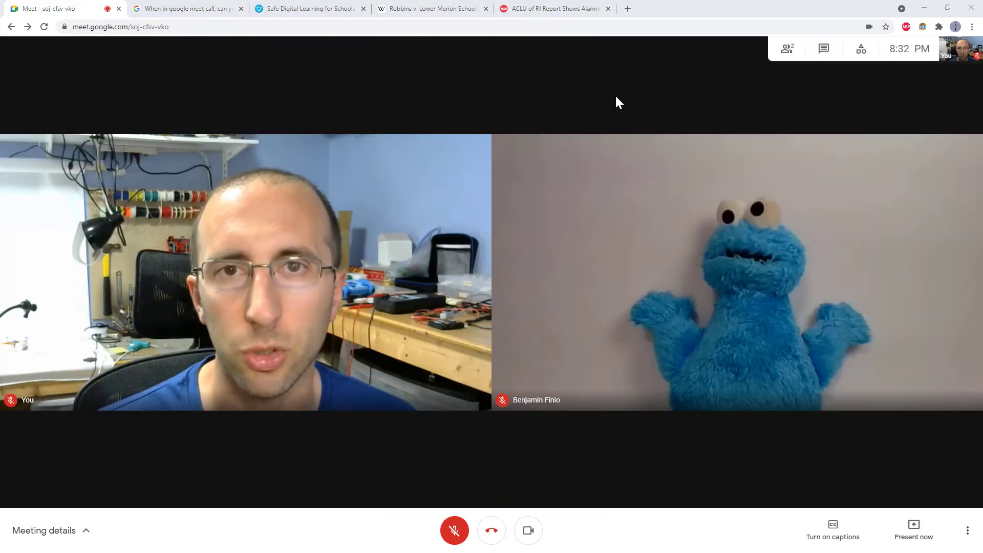
{"action": "mouse_move", "coordinate": [487, 114]}
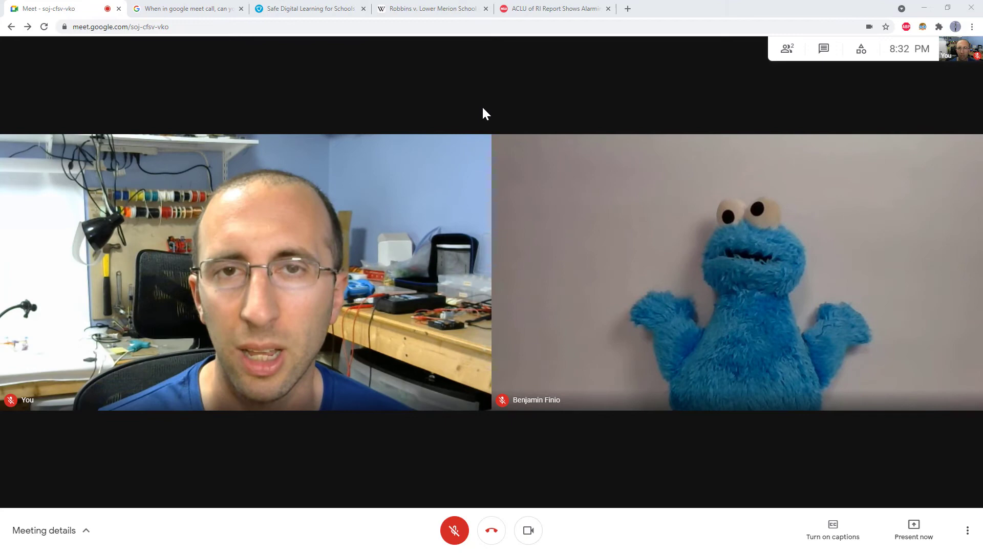
{"action": "mouse_move", "coordinate": [471, 108]}
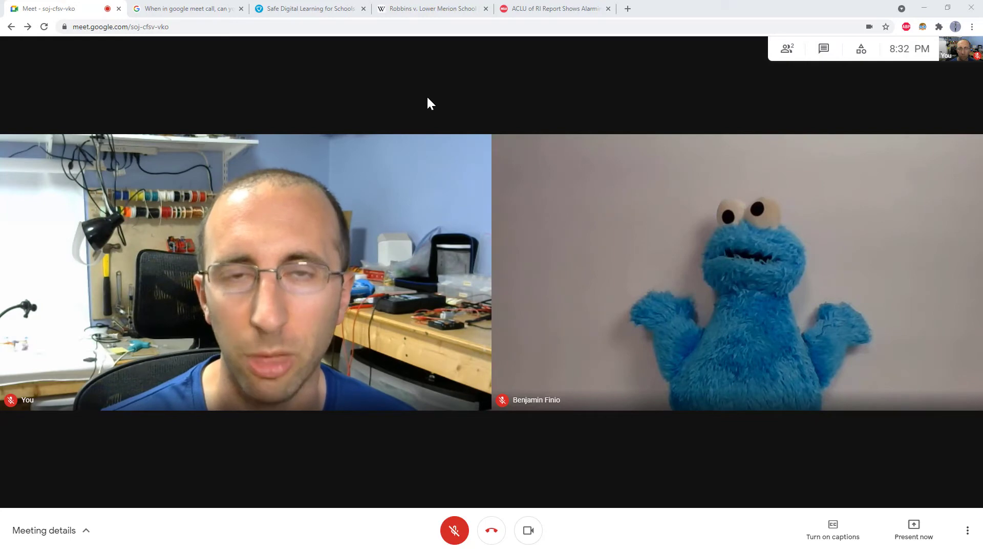
{"action": "mouse_move", "coordinate": [341, 97]}
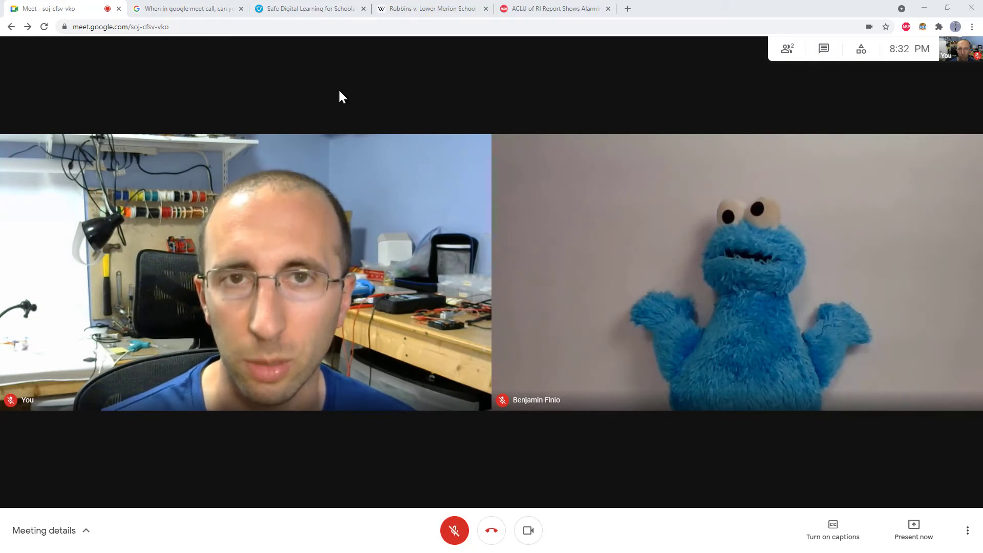
{"action": "left_click", "coordinate": [309, 8]}
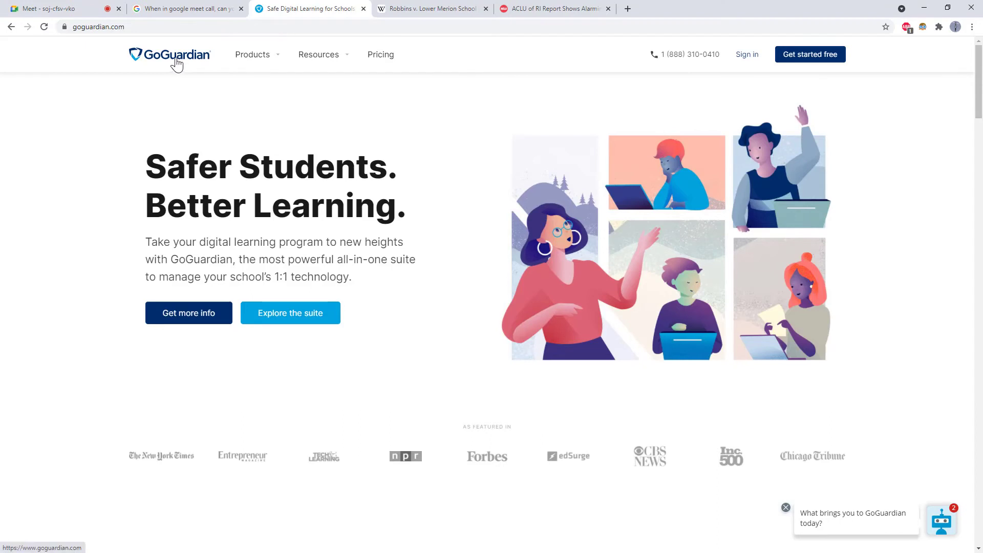
{"action": "mouse_move", "coordinate": [216, 92]}
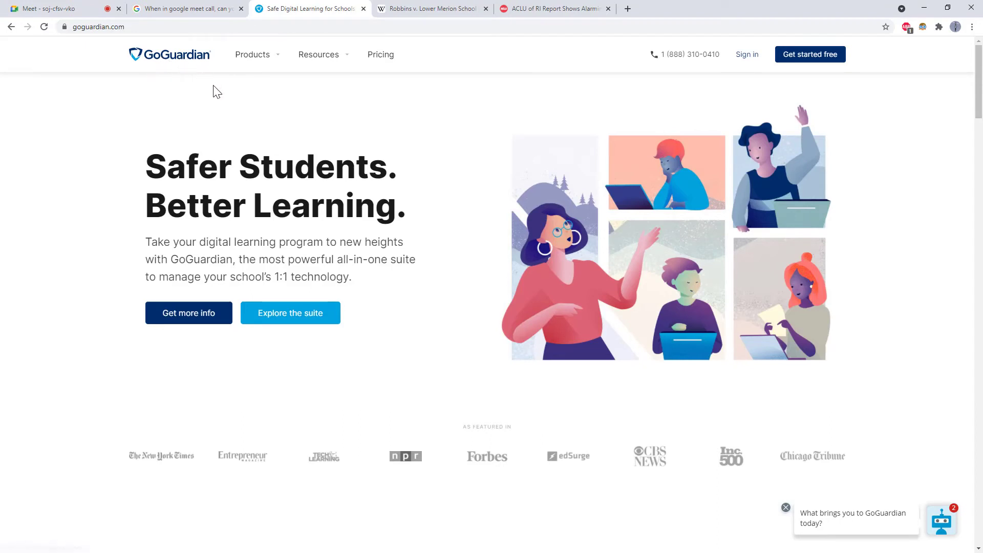
{"action": "mouse_move", "coordinate": [139, 221]}
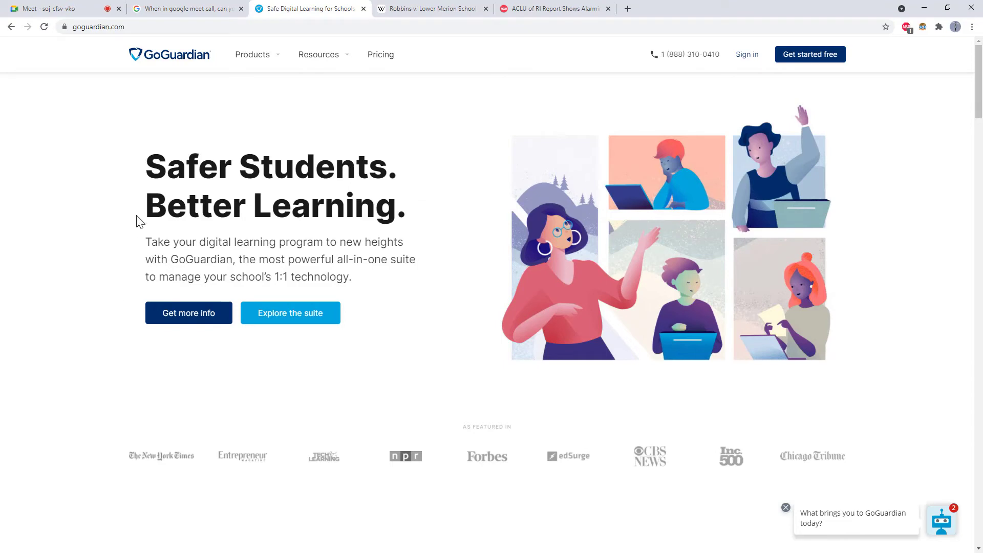
{"action": "mouse_move", "coordinate": [140, 207]}
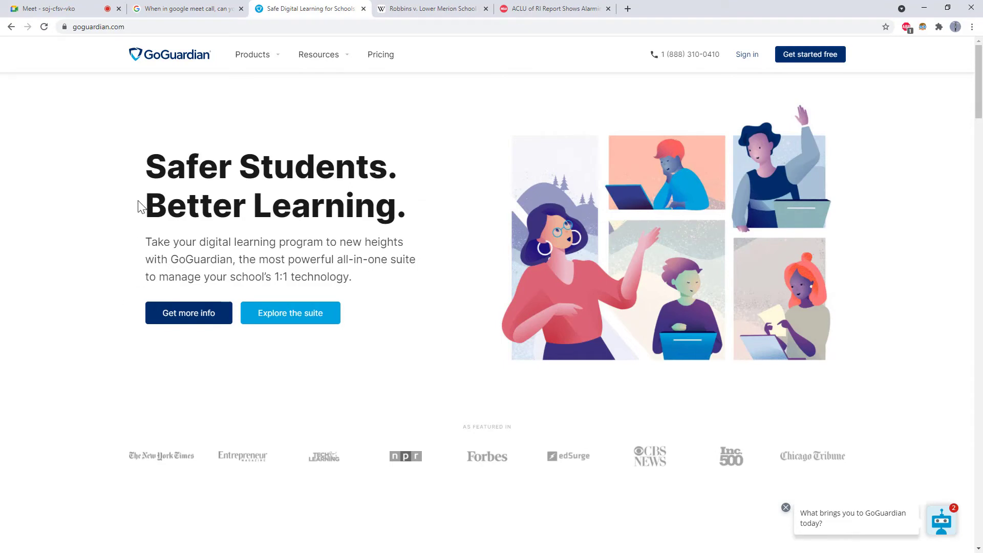
{"action": "mouse_move", "coordinate": [237, 170]}
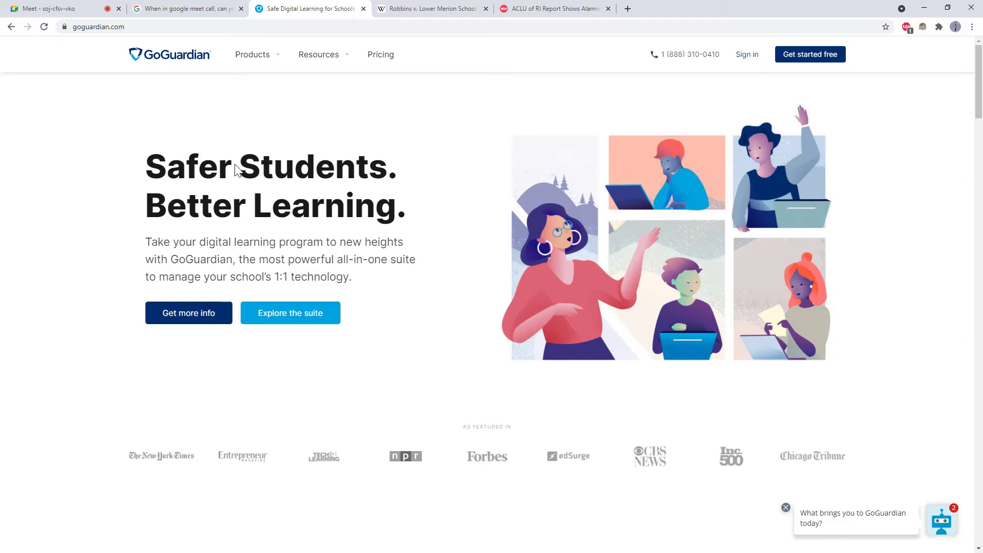
{"action": "mouse_move", "coordinate": [356, 195]}
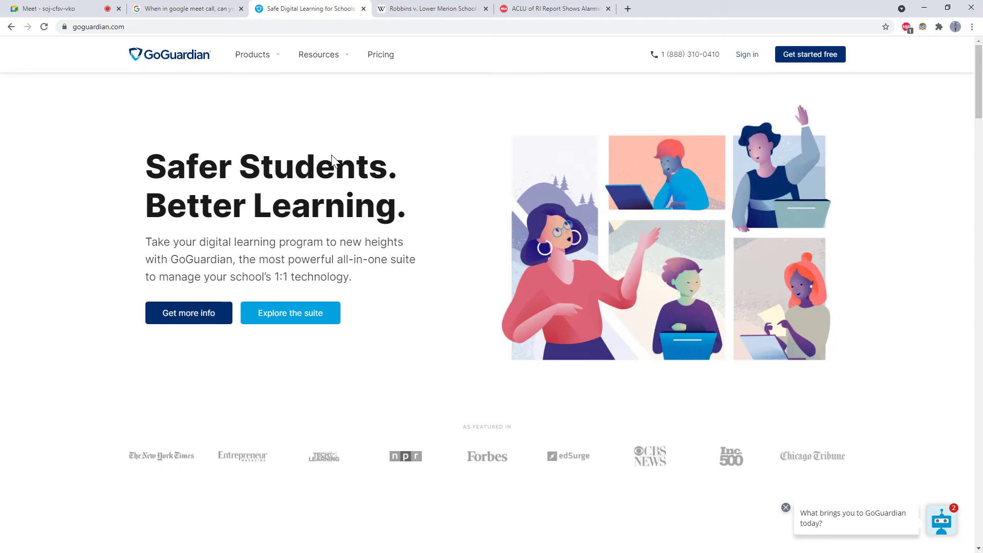
{"action": "mouse_move", "coordinate": [364, 146]}
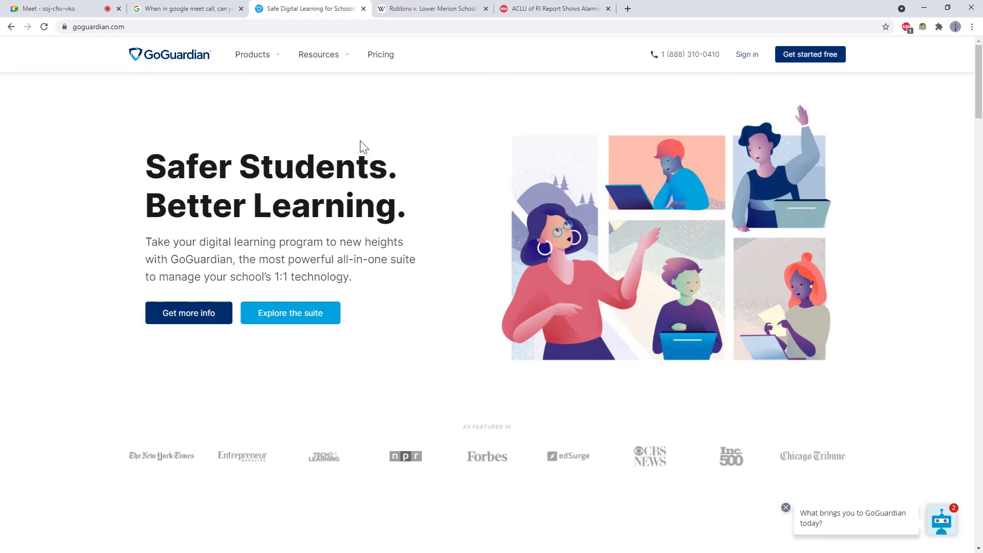
{"action": "mouse_move", "coordinate": [369, 151]}
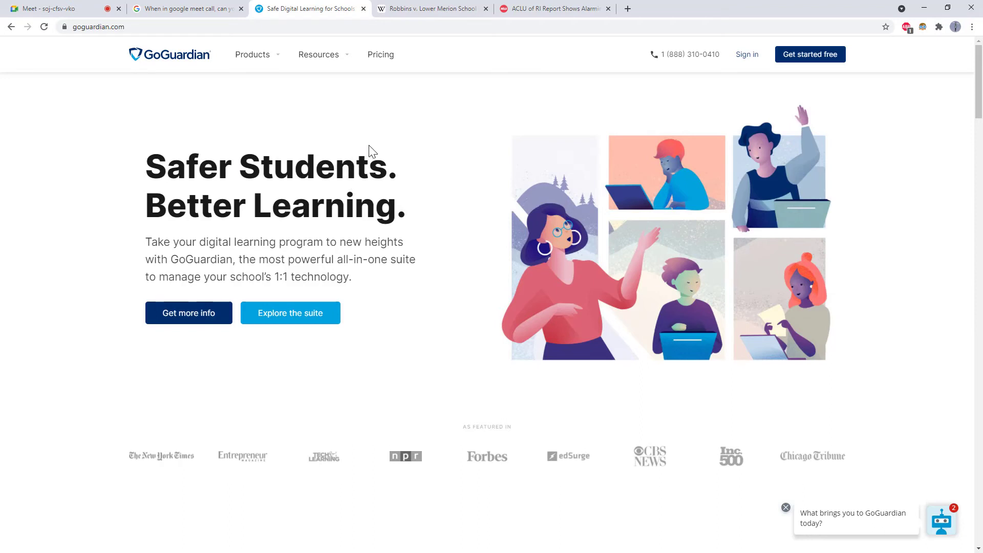
{"action": "mouse_move", "coordinate": [423, 7]}
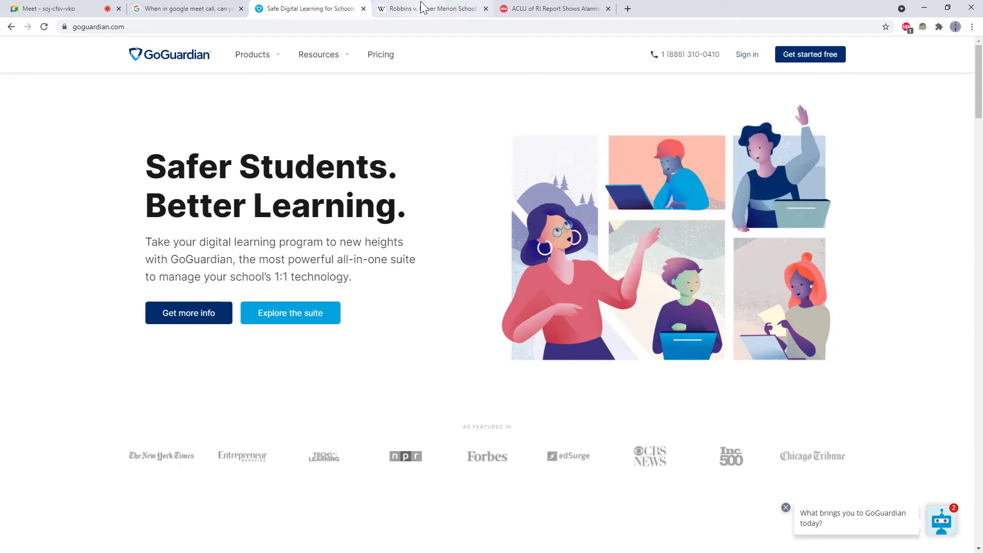
{"action": "mouse_move", "coordinate": [429, 8]}
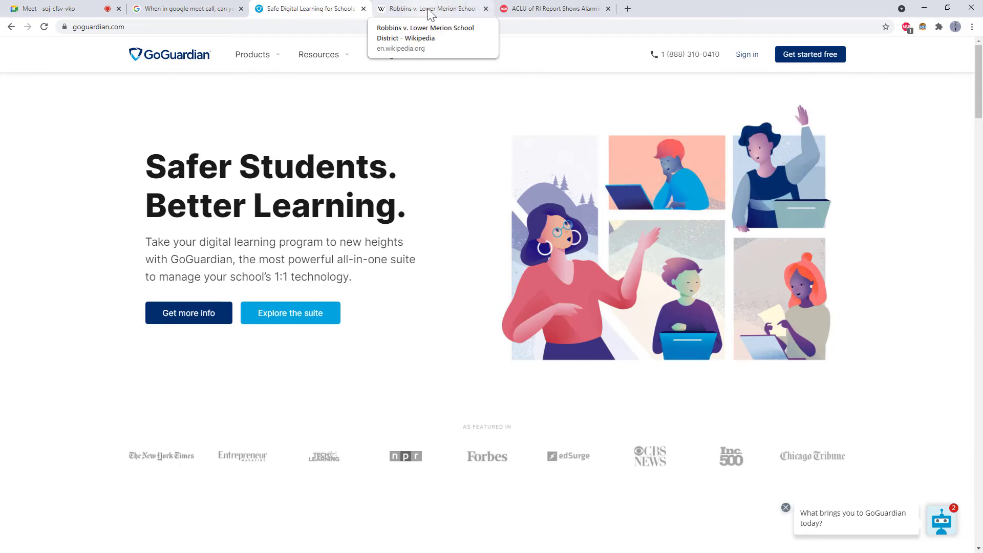
Switch to the 'Robbins v. Lower Merion School District' Wikipedia tab
{"action": "left_click", "coordinate": [429, 8]}
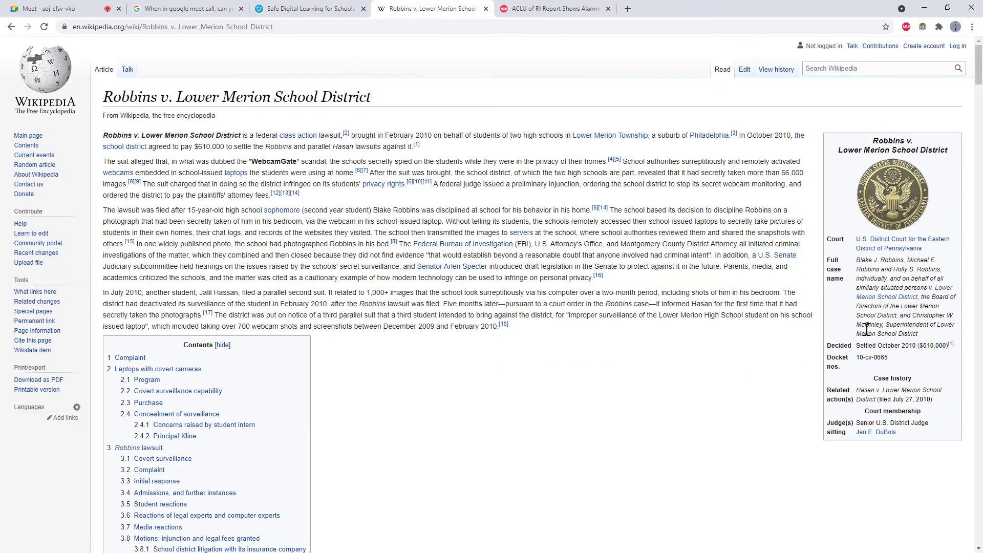
{"action": "mouse_move", "coordinate": [325, 162]}
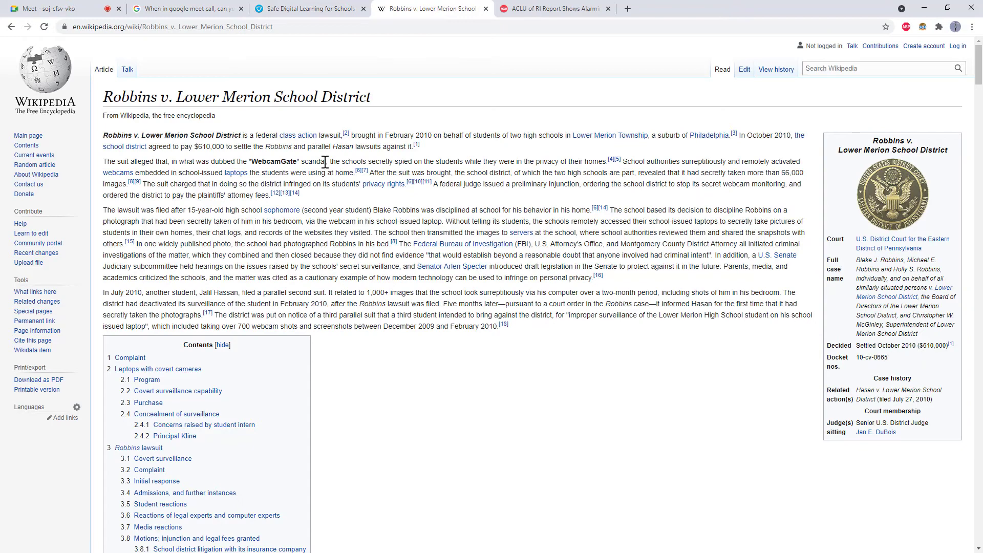
{"action": "mouse_move", "coordinate": [414, 211]}
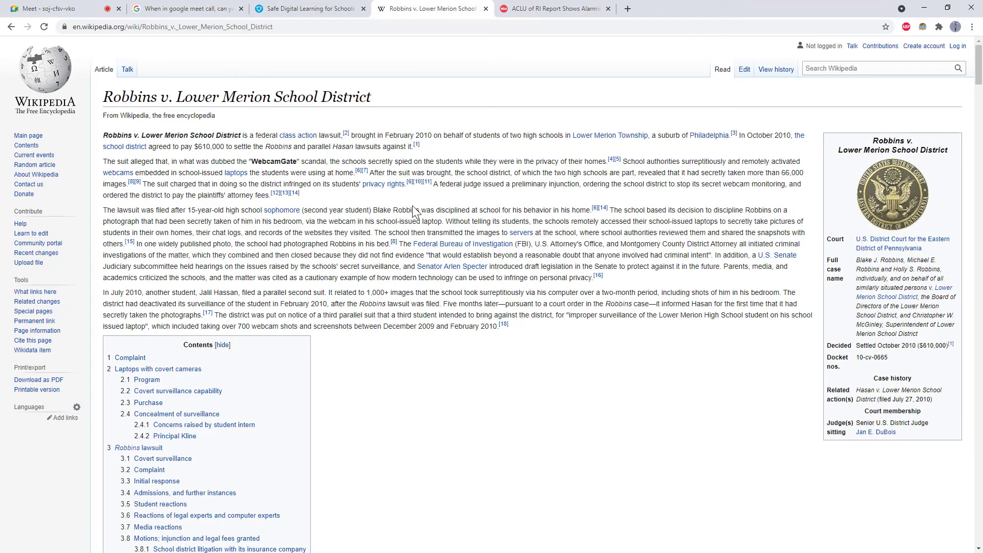
{"action": "mouse_move", "coordinate": [495, 108]}
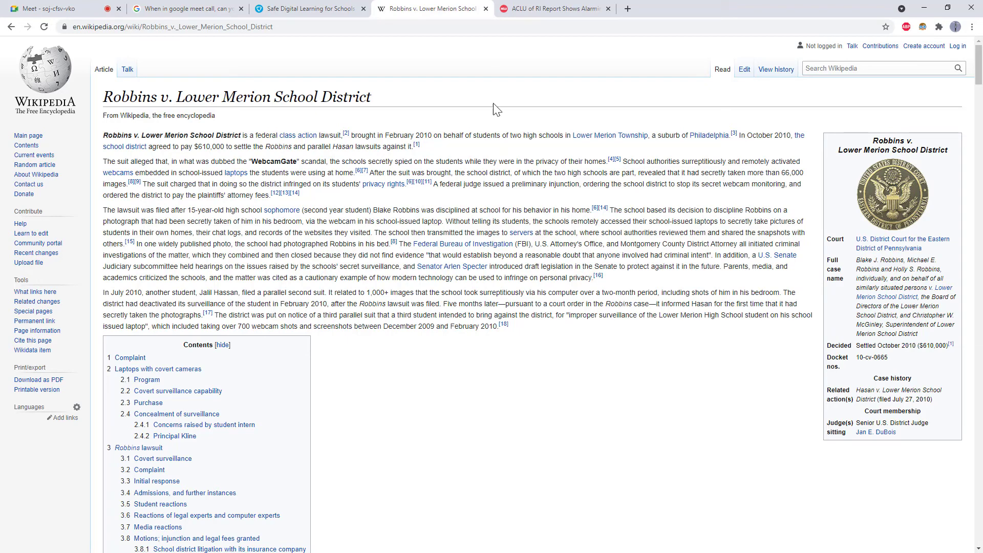
{"action": "mouse_move", "coordinate": [552, 8]}
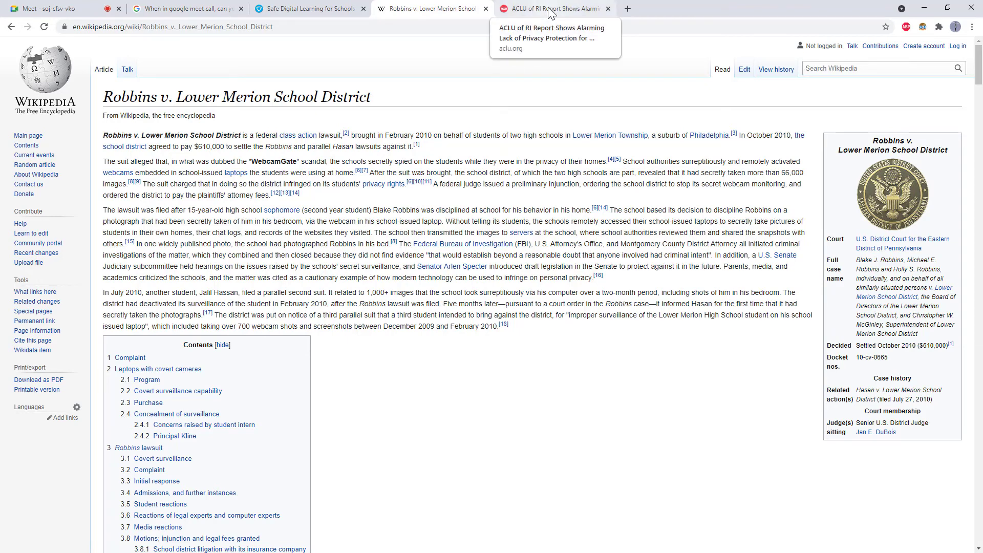
Skim the ACLU of RI press release on school-loaned computer privacy, scrolling down and back up
{"action": "left_click", "coordinate": [554, 8]}
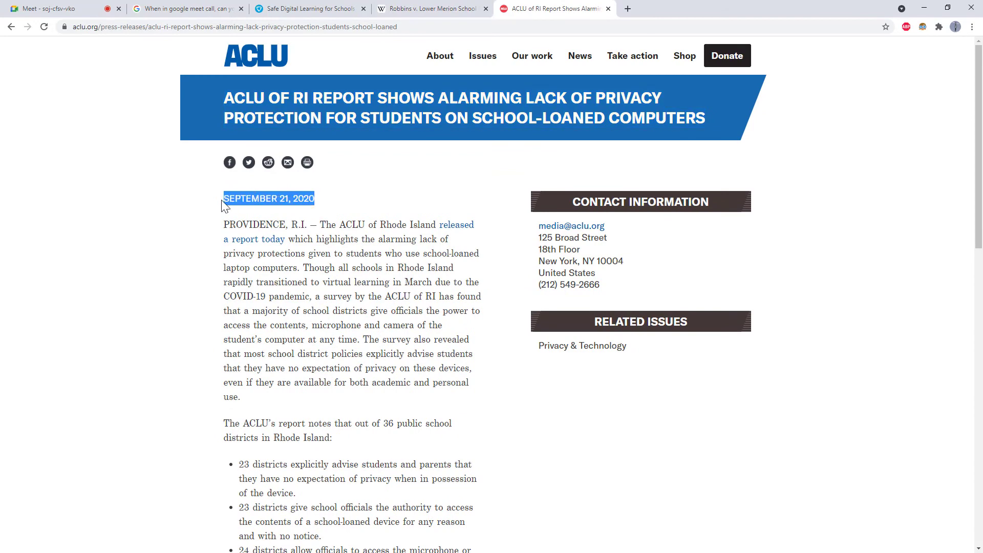
{"action": "mouse_move", "coordinate": [299, 201]}
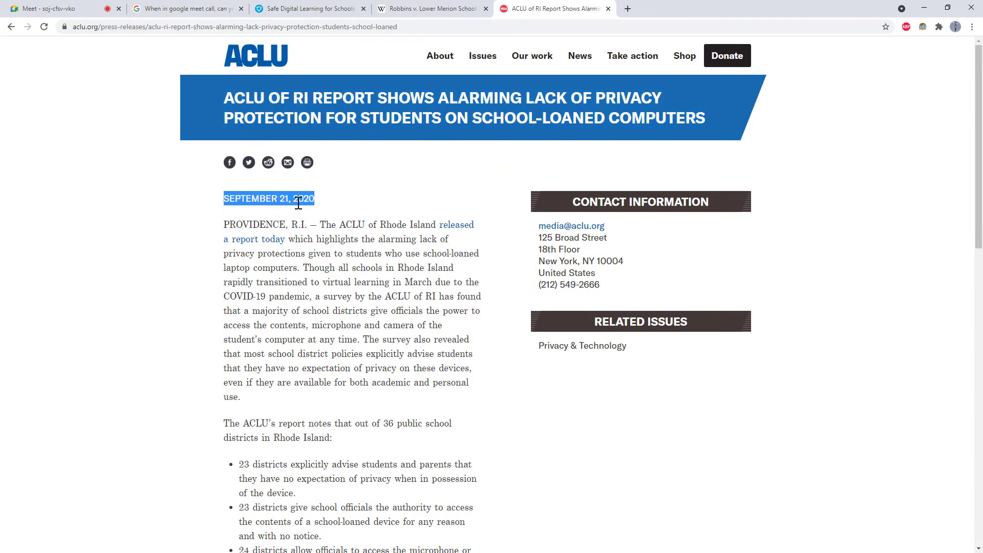
{"action": "scroll", "scroll_direction": "down", "scroll_amount": 3}
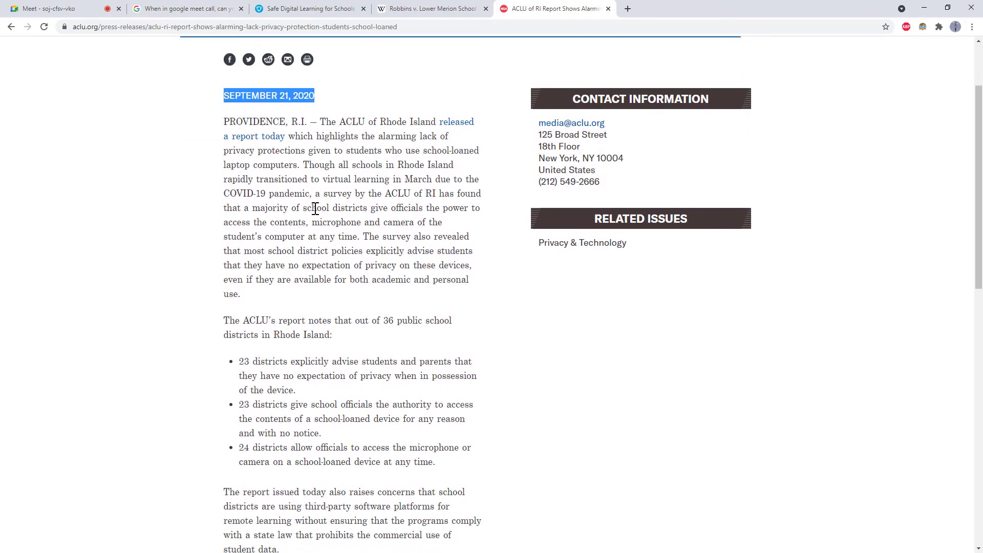
{"action": "scroll", "scroll_direction": "down", "scroll_amount": 3}
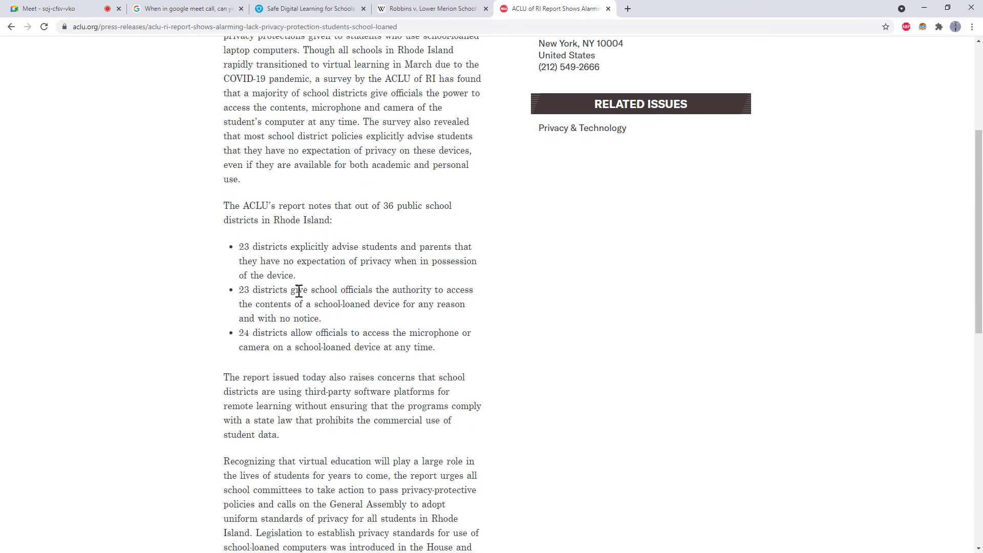
{"action": "scroll", "scroll_direction": "up", "scroll_amount": 3}
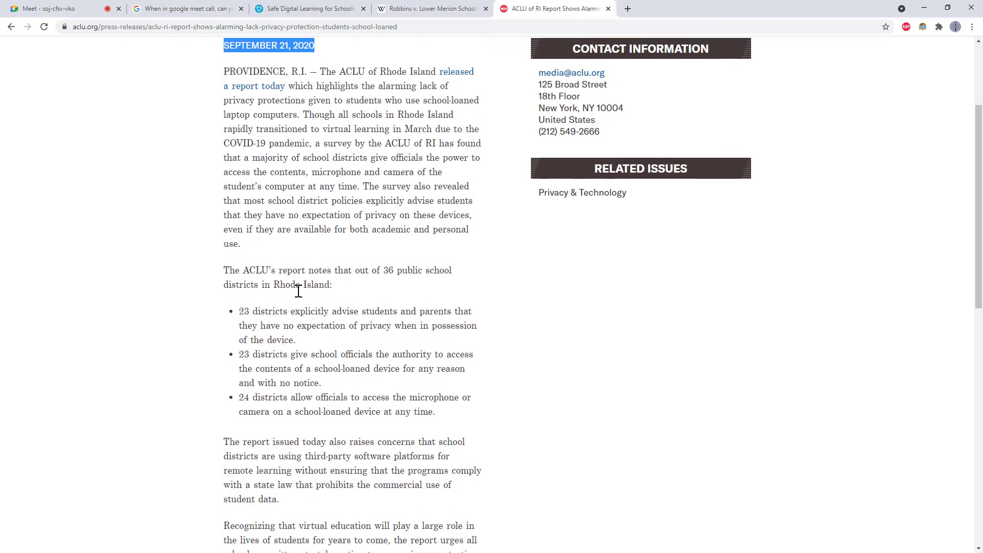
{"action": "scroll", "scroll_direction": "up", "scroll_amount": 3}
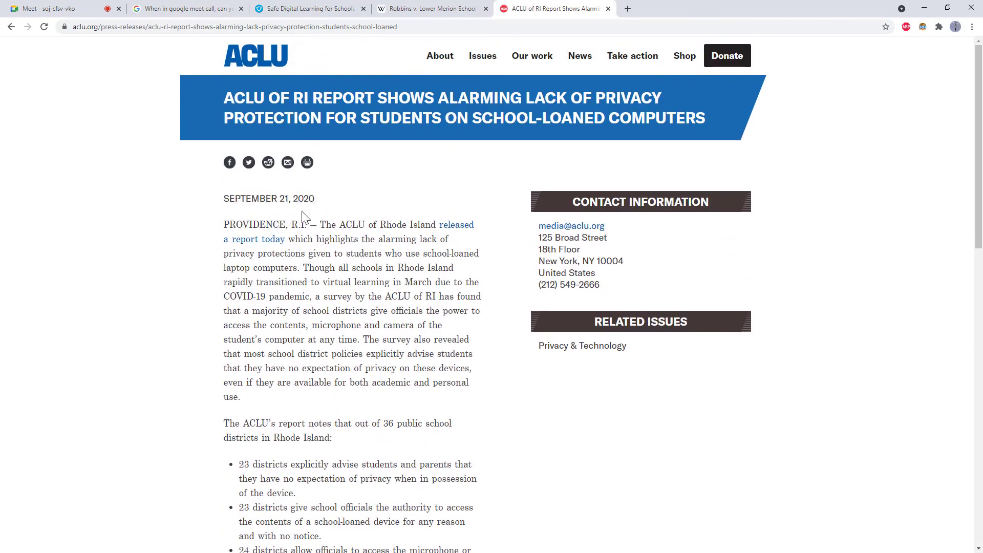
Pass through the GoGuardian tab and return to the Meet call tab
{"action": "left_click", "coordinate": [307, 9]}
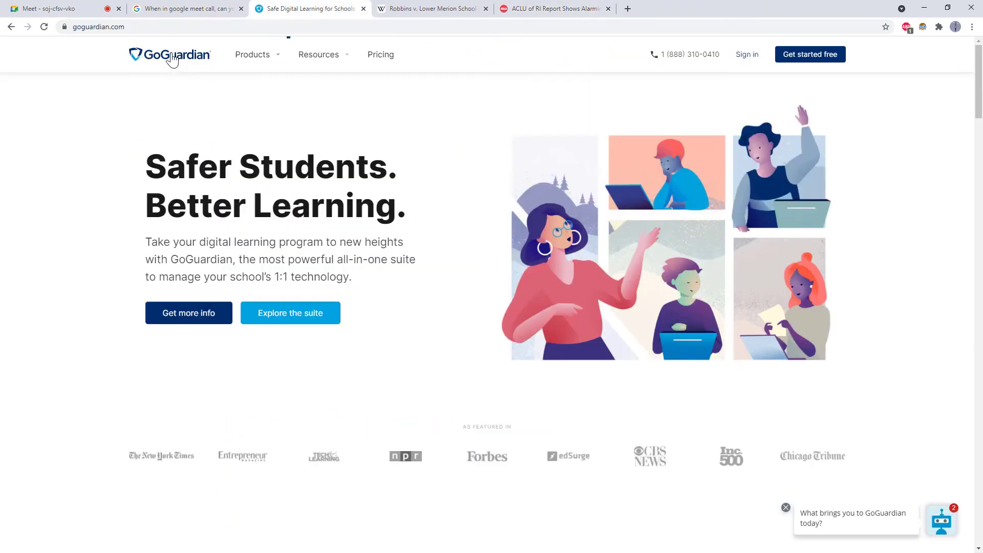
{"action": "mouse_move", "coordinate": [44, 8]}
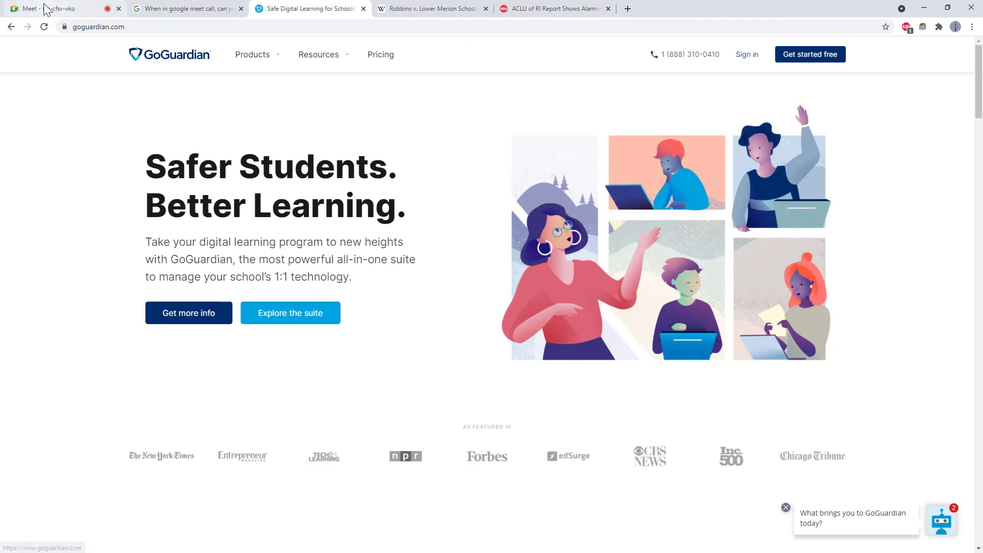
{"action": "left_click", "coordinate": [49, 8]}
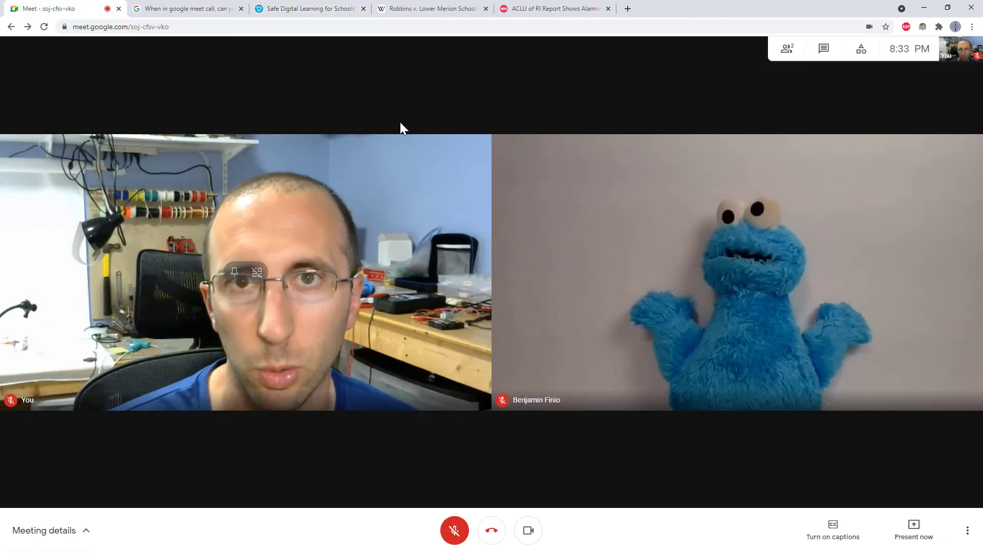